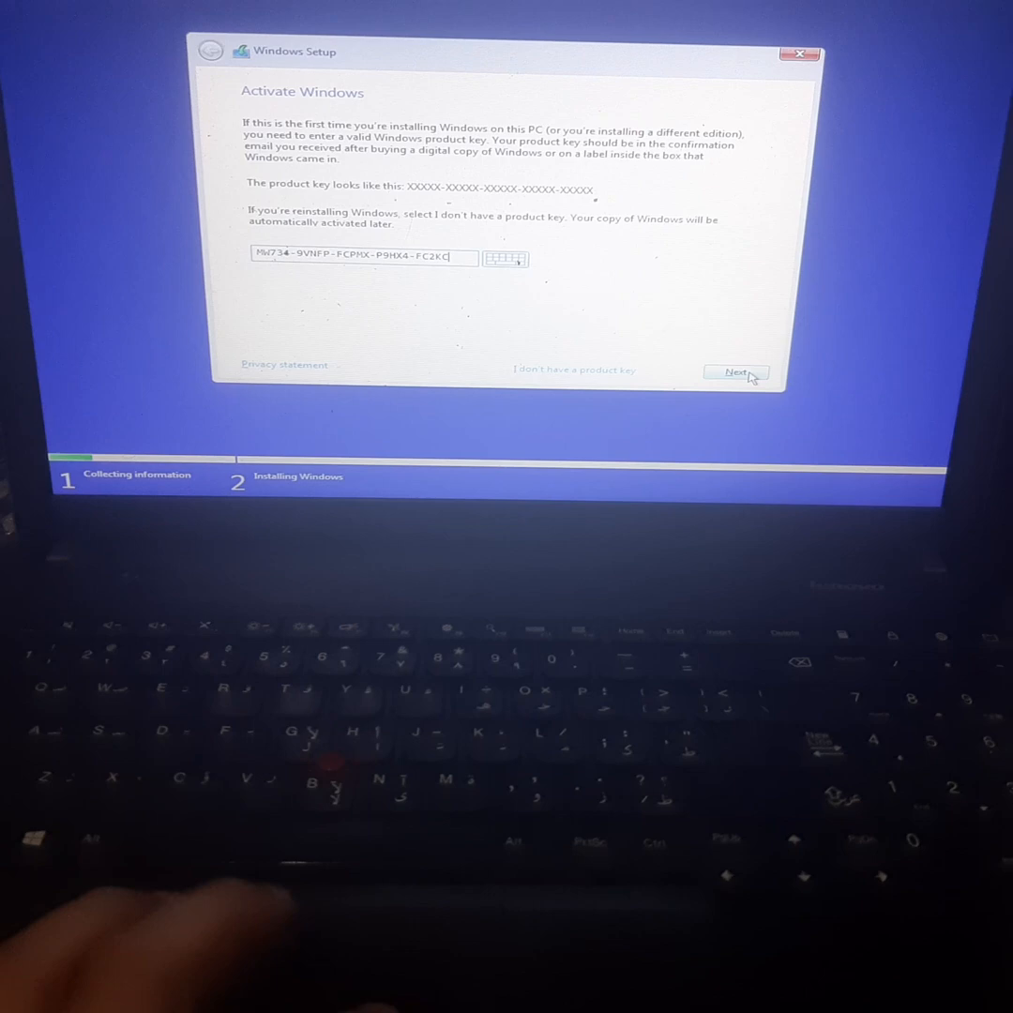
# - Submit the entered product key and continue past Windows activation
pyautogui.click(736, 372)
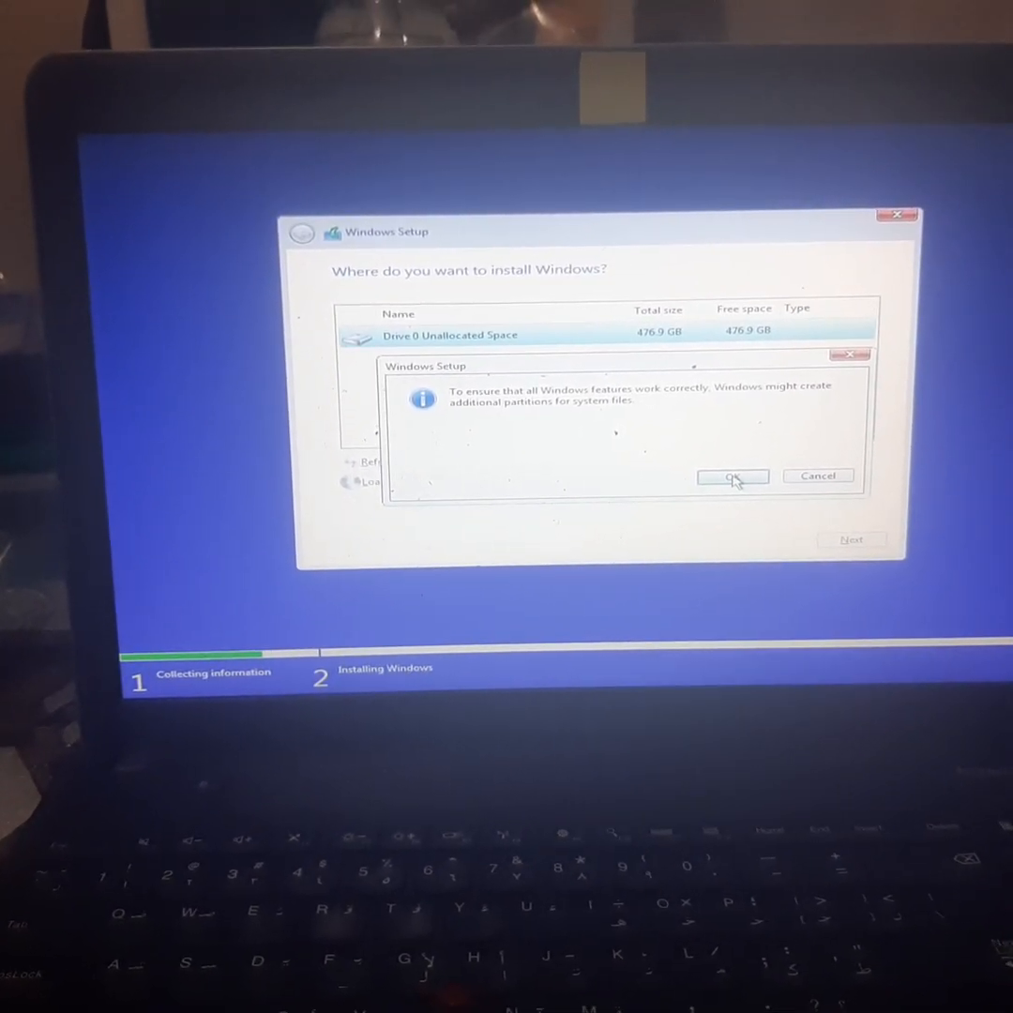
# - Confirm the notice so Setup creates the extra system partitions on Drive 0
pyautogui.click(732, 476)
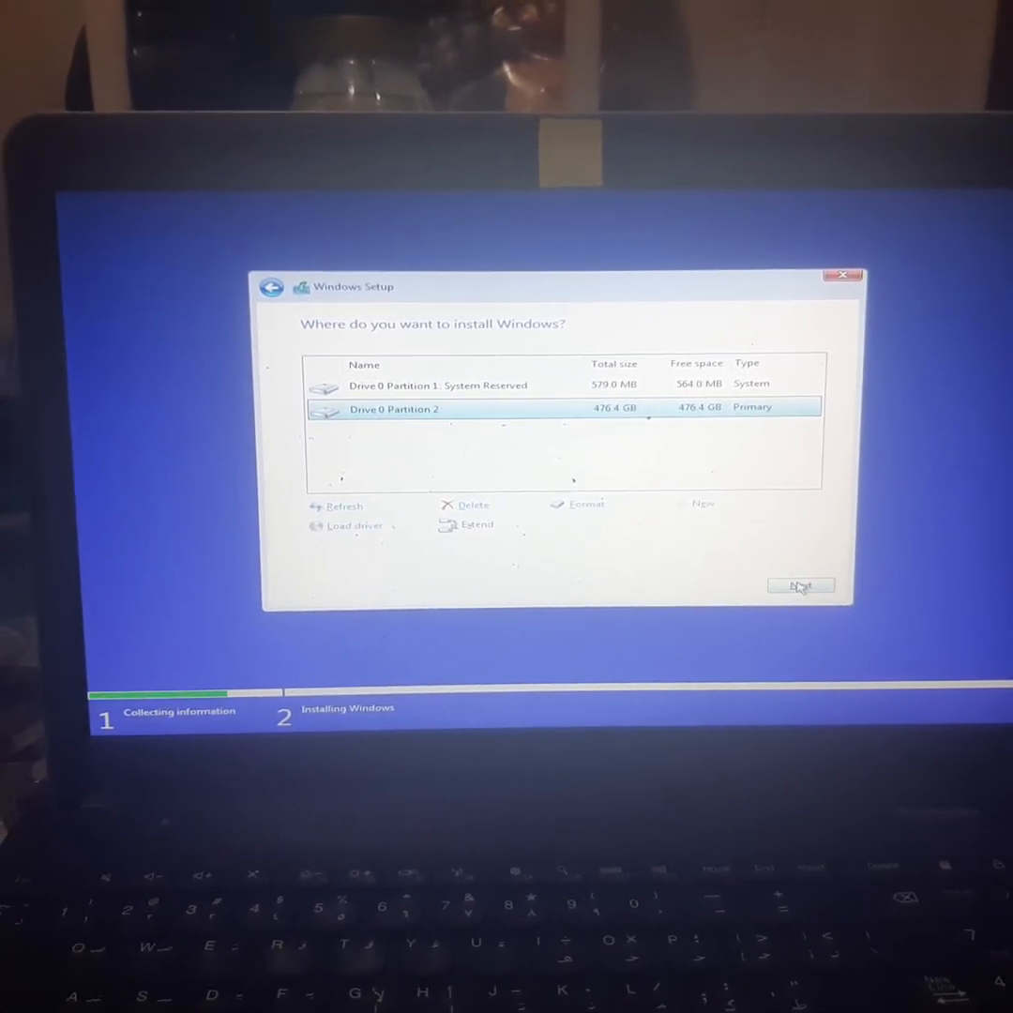
pyautogui.click(798, 585)
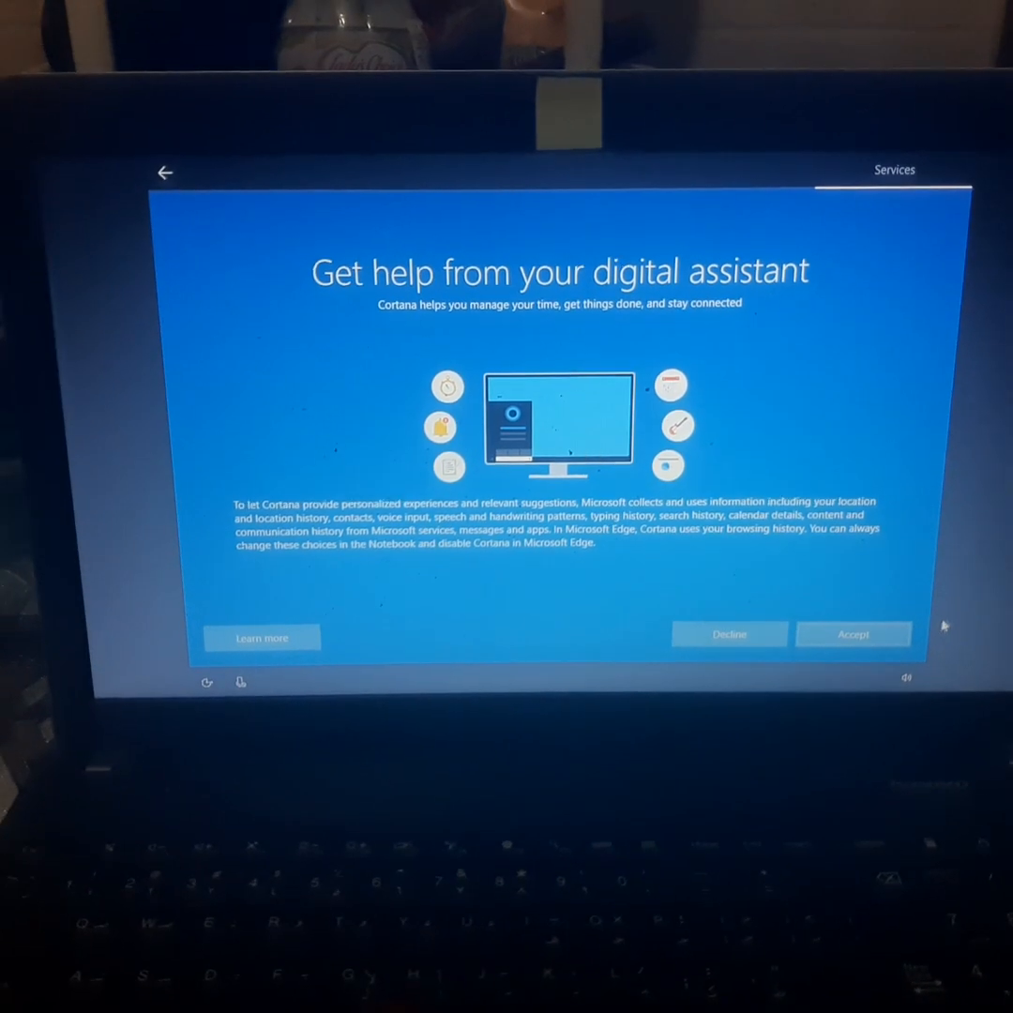
# - Answer the Cortana digital assistant prompt during first-time setup
pyautogui.click(852, 634)
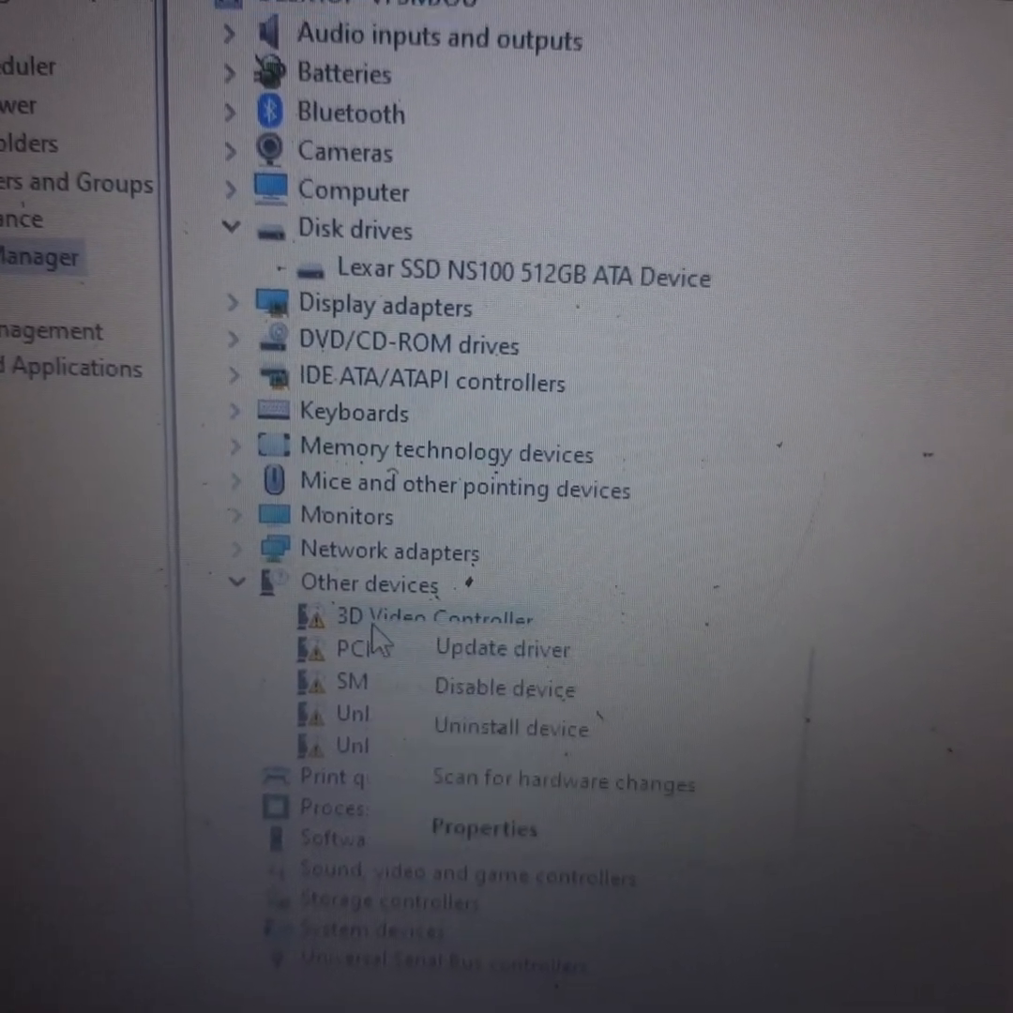
# - Start a driver update for the 3D Video Controller under Other devices
pyautogui.click(502, 648)
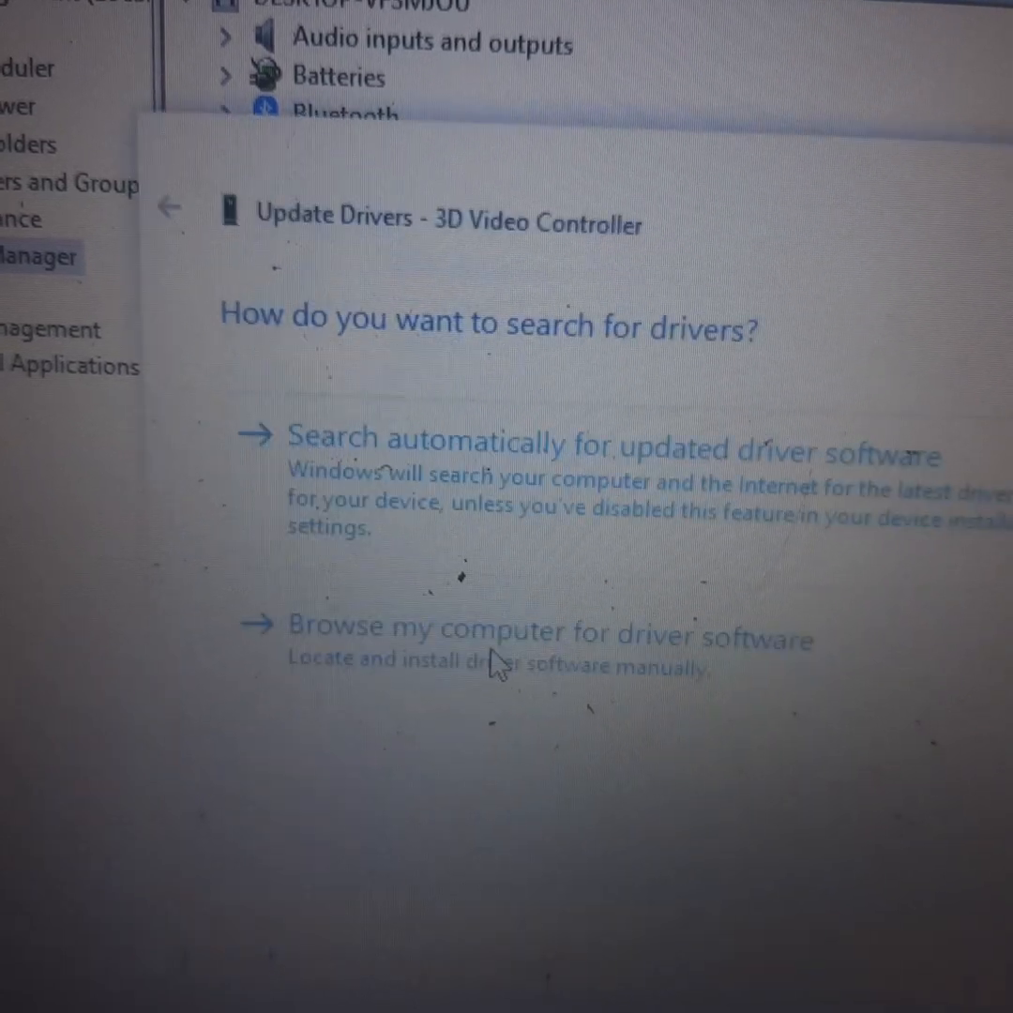